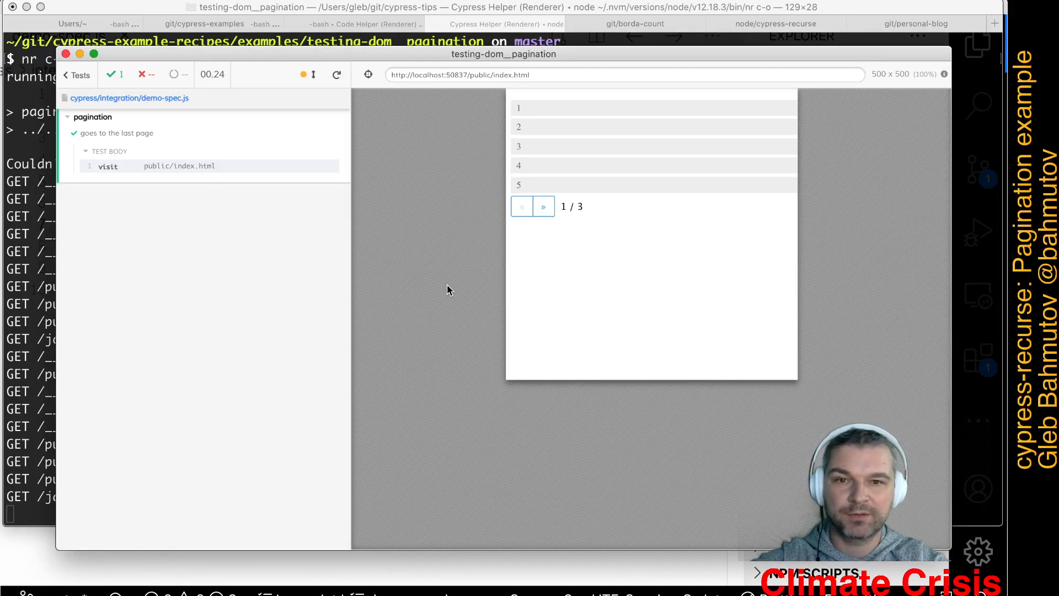
{"action": "mouse_move", "coordinate": [578, 126]}
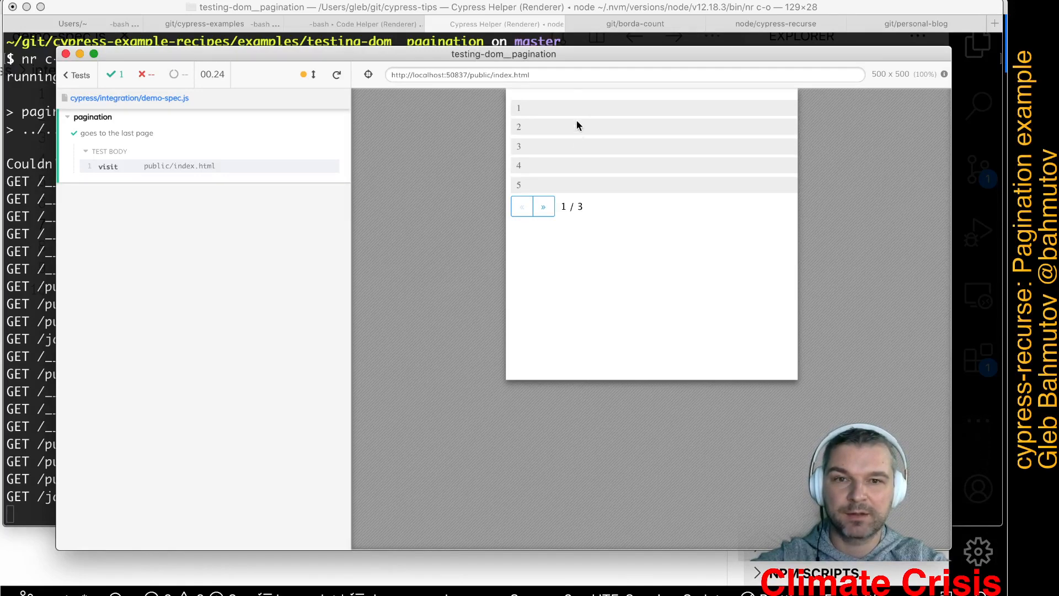
{"action": "mouse_move", "coordinate": [564, 219]}
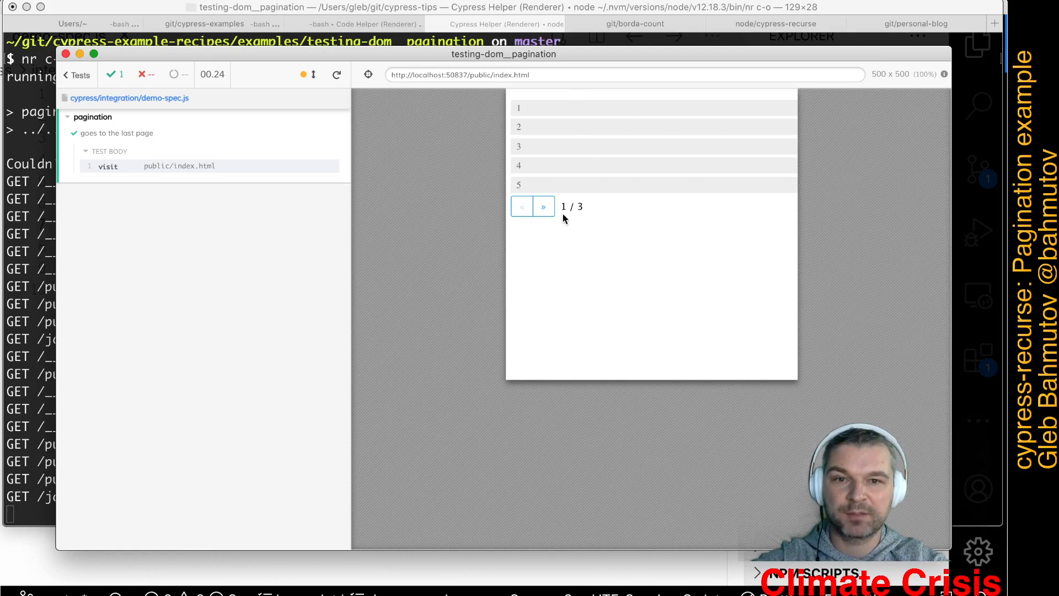
{"action": "mouse_move", "coordinate": [528, 272]}
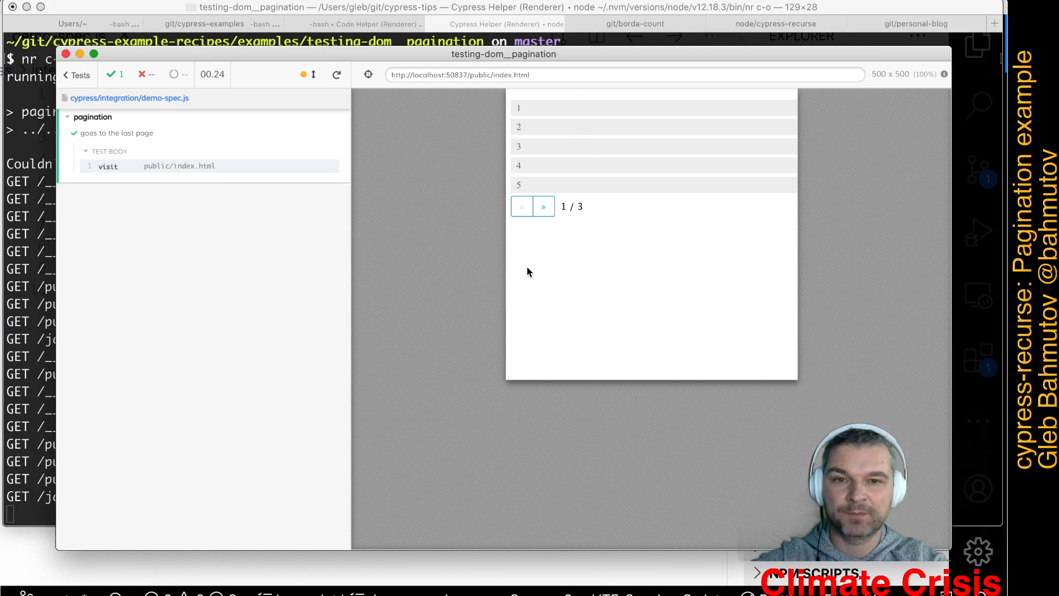
{"action": "mouse_move", "coordinate": [544, 206]}
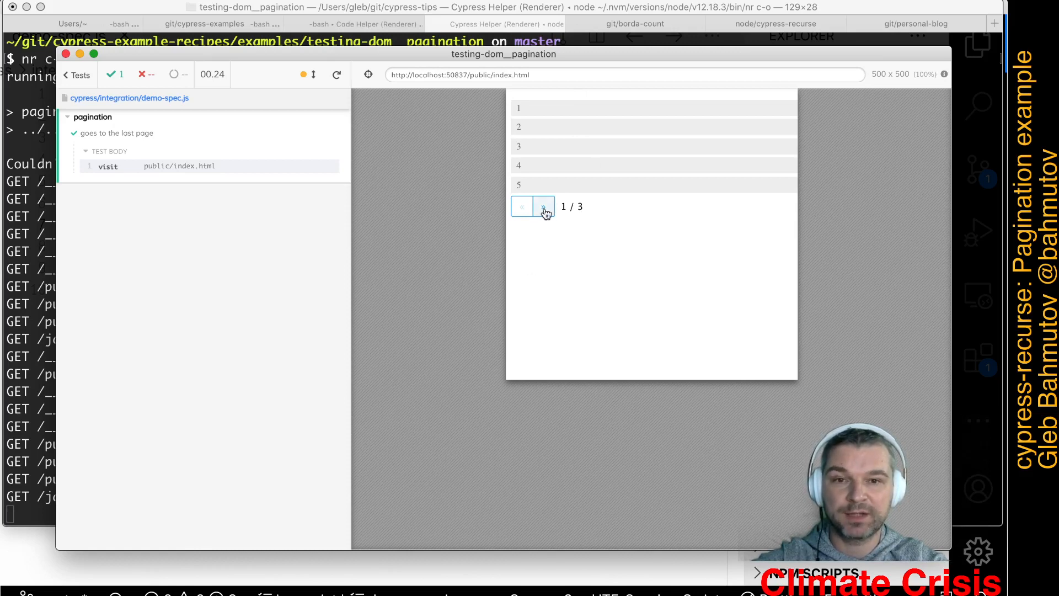
Page the demo app forward with » until the counter reads 3 / 3.
{"action": "left_click", "coordinate": [542, 206]}
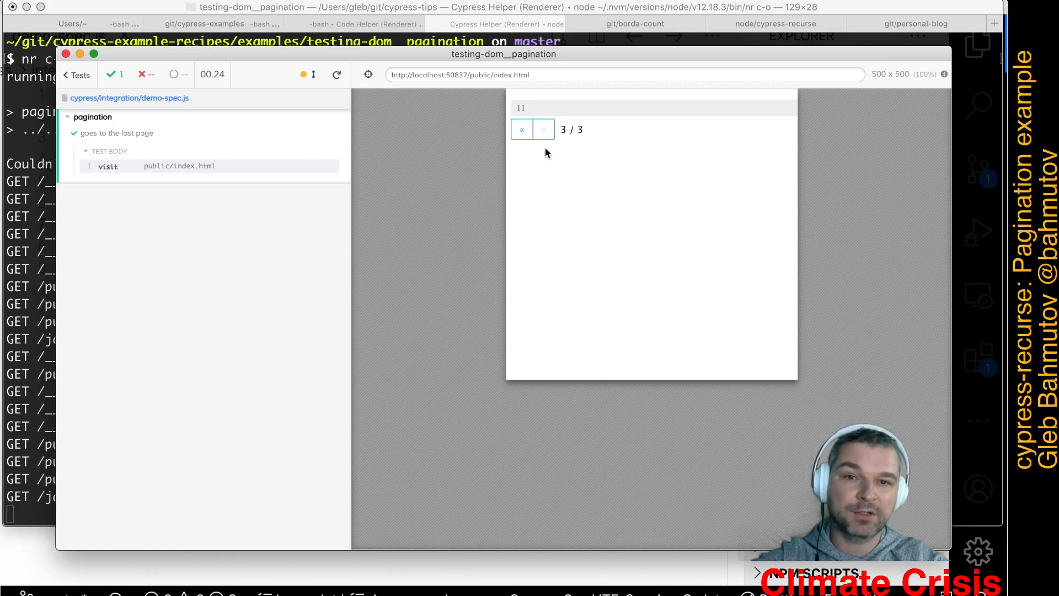
{"action": "mouse_move", "coordinate": [592, 144]}
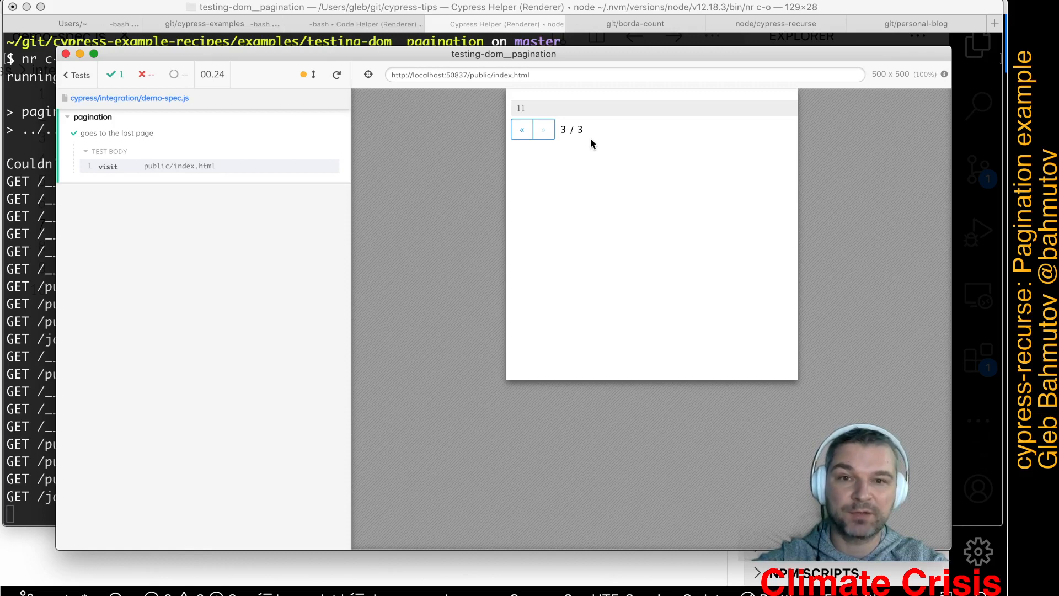
{"action": "left_click", "coordinate": [521, 130]}
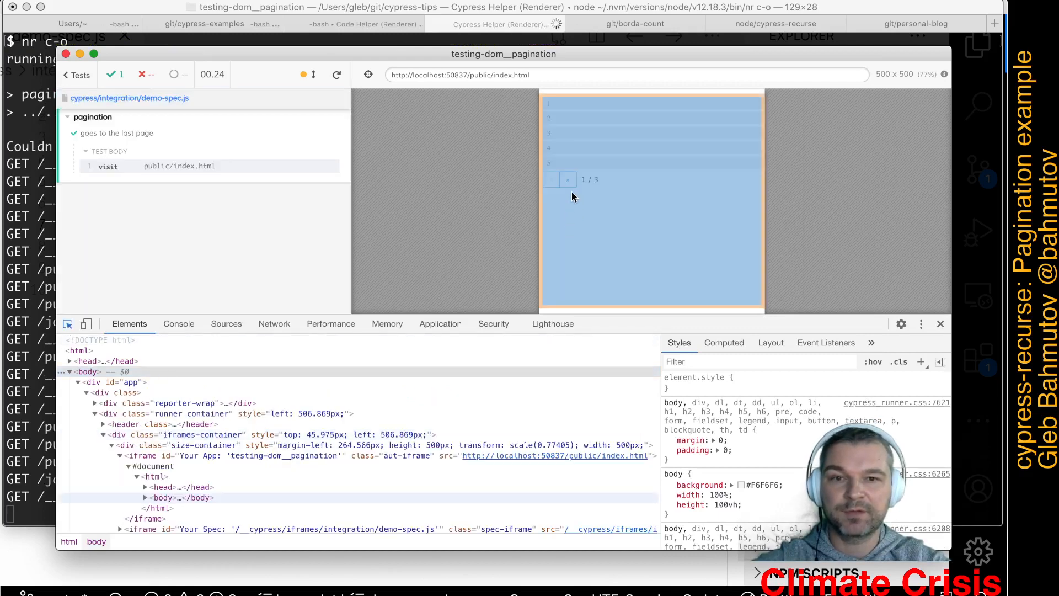
{"action": "mouse_move", "coordinate": [568, 179]}
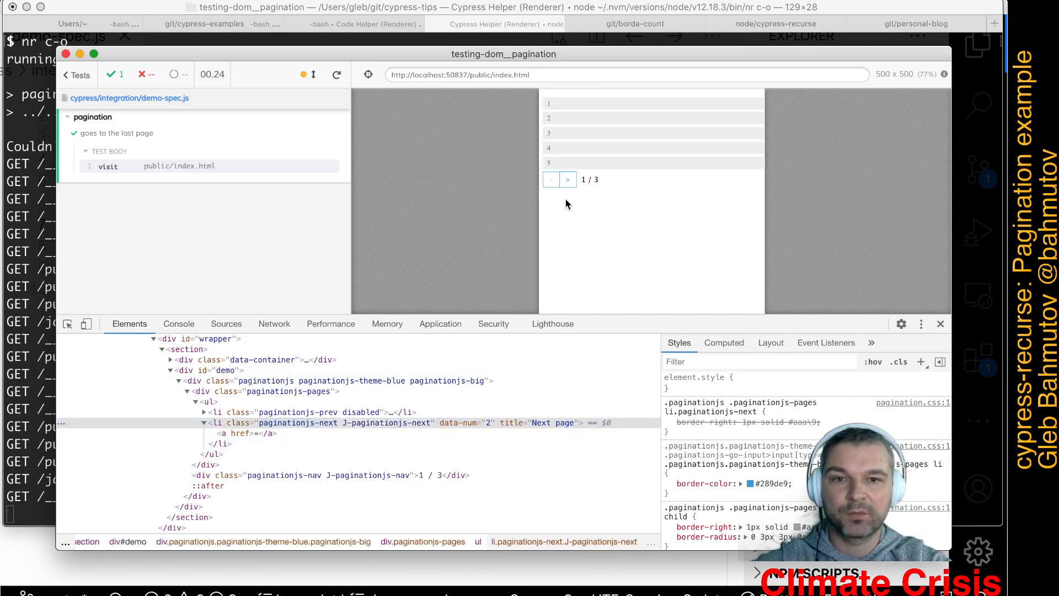
Inspect the disabled paginationjs-next element, then advance the demo to page 2 / 3.
{"action": "left_click", "coordinate": [568, 179]}
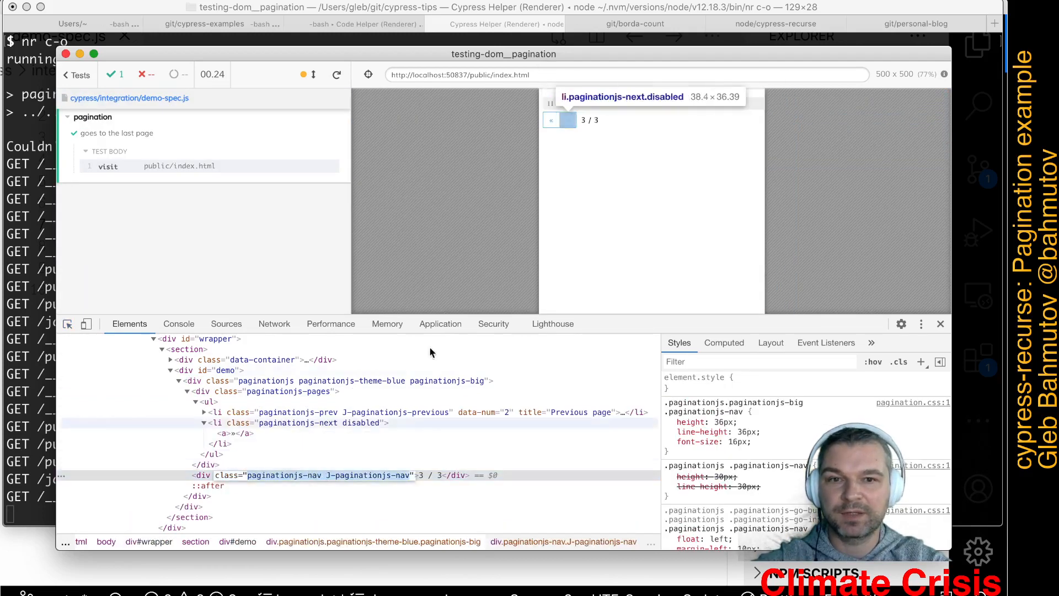
{"action": "left_click", "coordinate": [298, 422]}
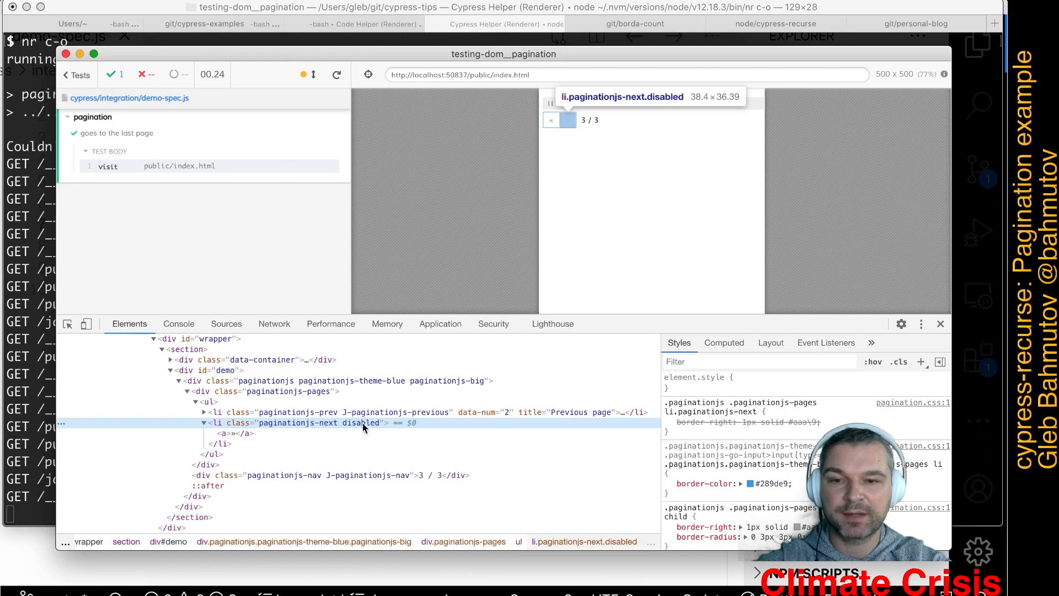
{"action": "mouse_move", "coordinate": [652, 126]}
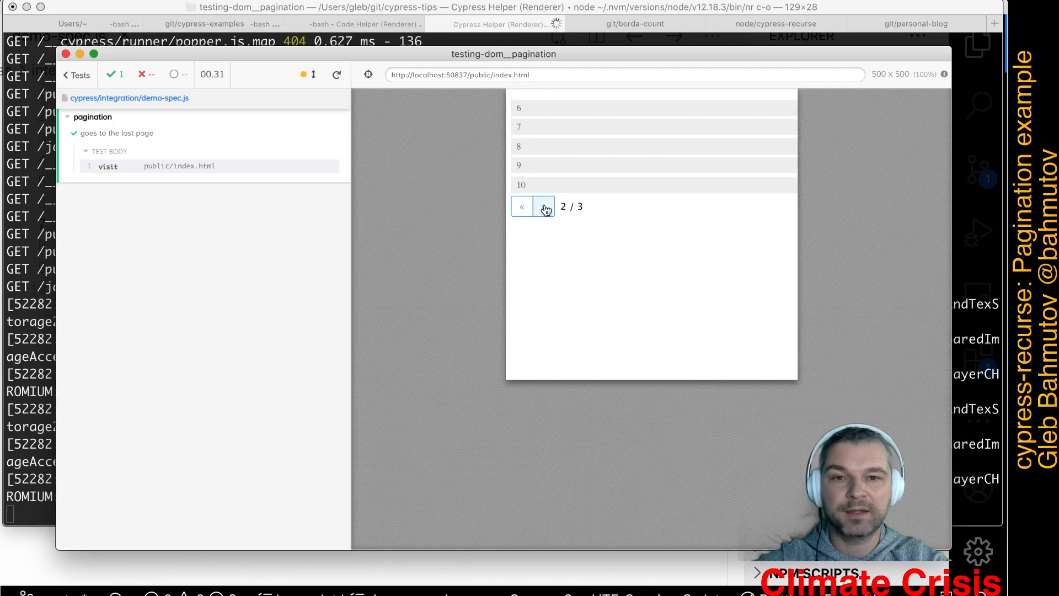
{"action": "left_click", "coordinate": [544, 206]}
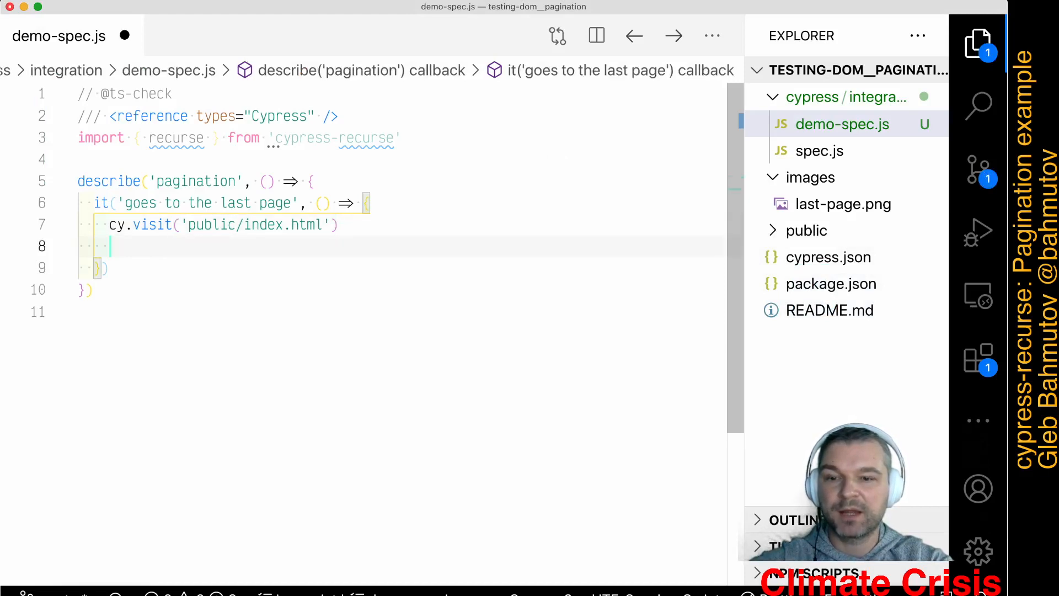
Write recurse() getting '.paginationjs-next' and starting a ($next) => predicate in demo-spec.js.
{"action": "type", "text": "recurse()"}
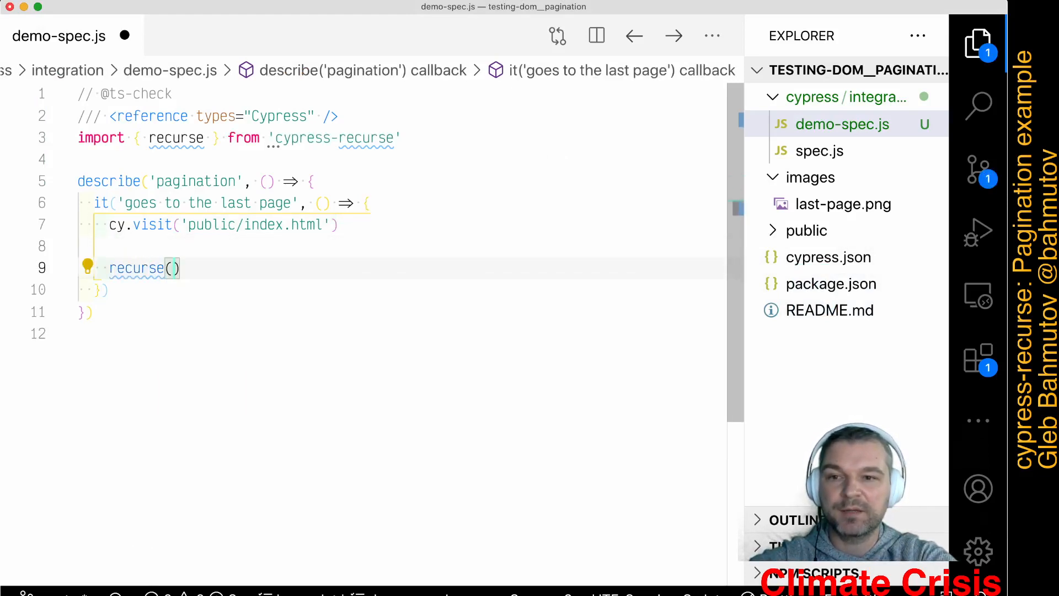
{"action": "double_click", "coordinate": [137, 267]}
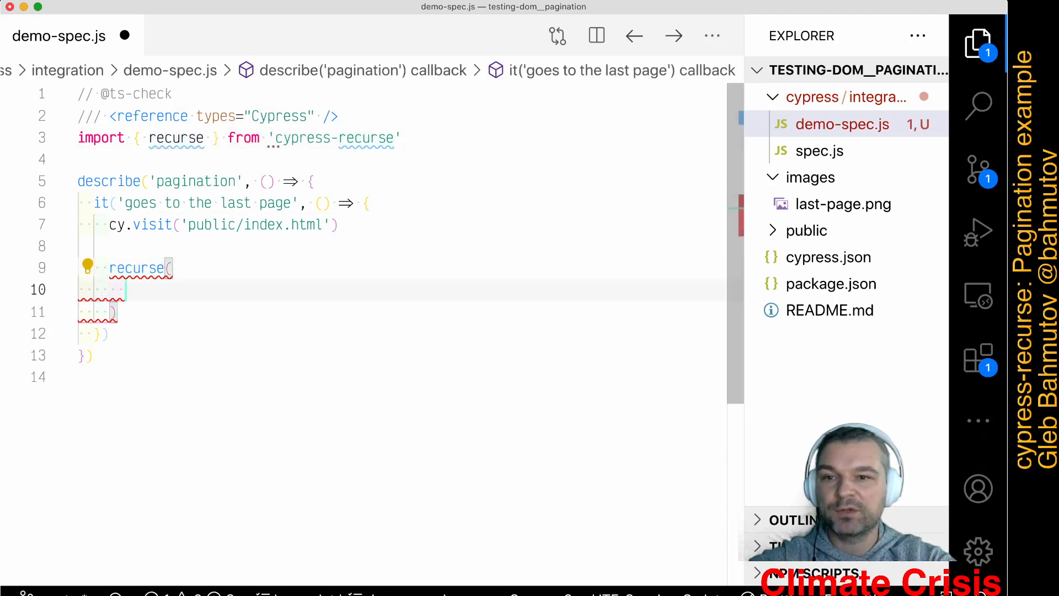
{"action": "type", "text": "()"}
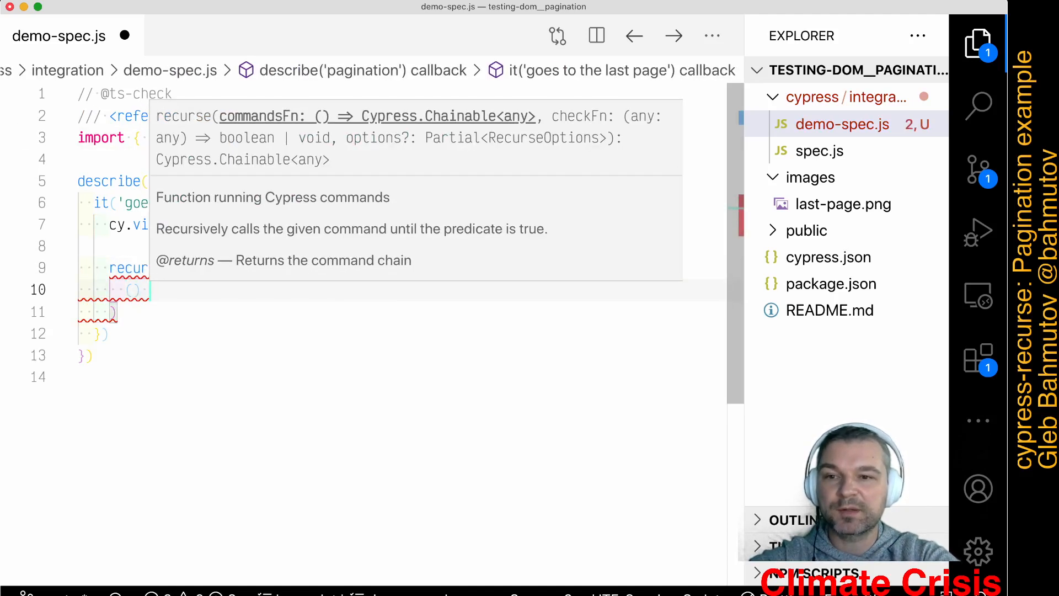
{"action": "type", "text": "=> cy.get('."}
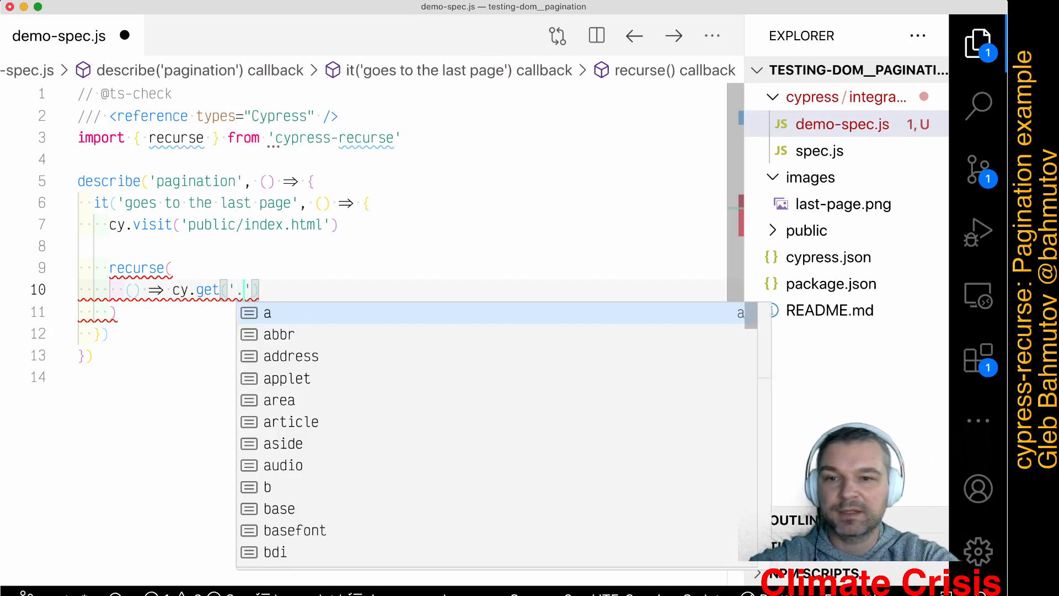
{"action": "type", "text": ".pagination.js-next"}
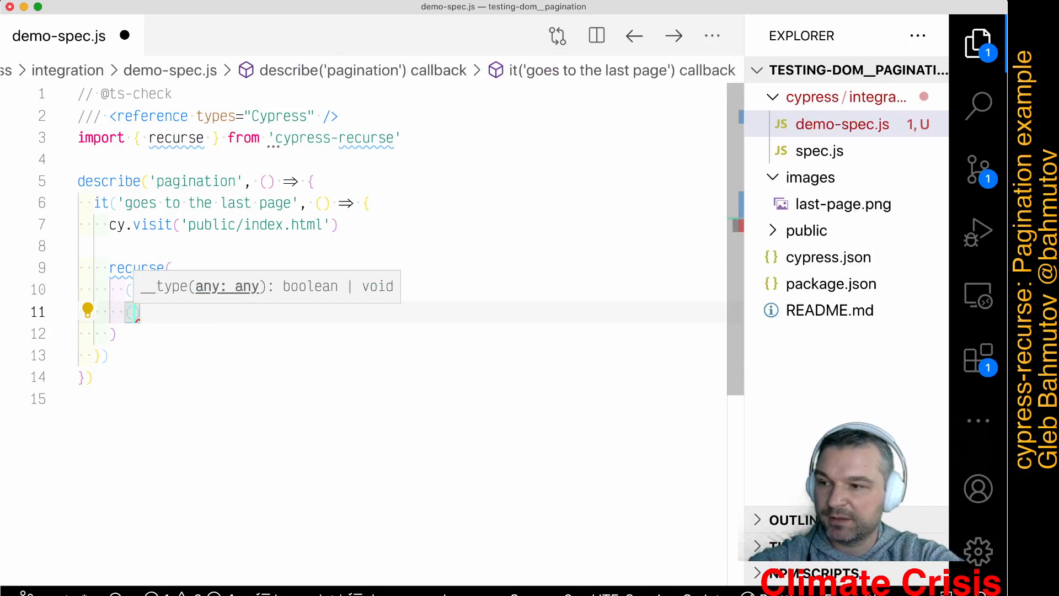
{"action": "type", "text": "next"}
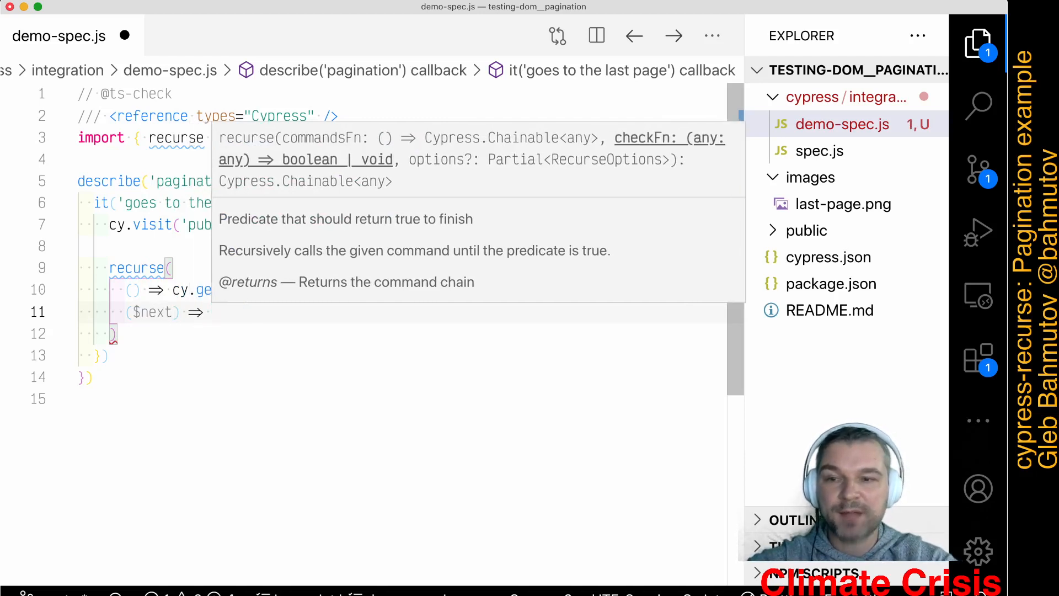
{"action": "type", "text": "$"}
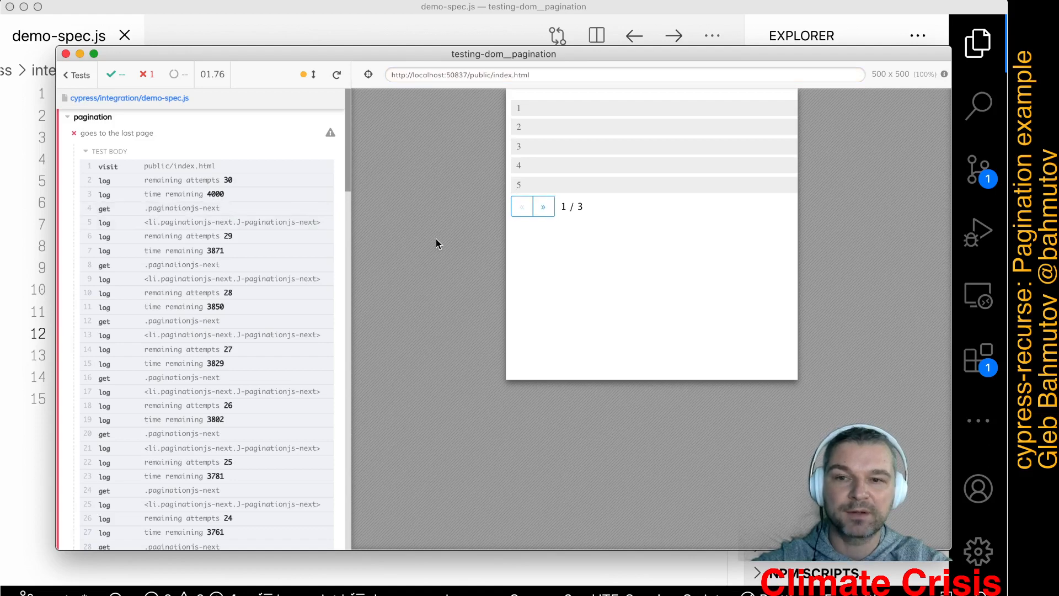
{"action": "mouse_move", "coordinate": [533, 266]}
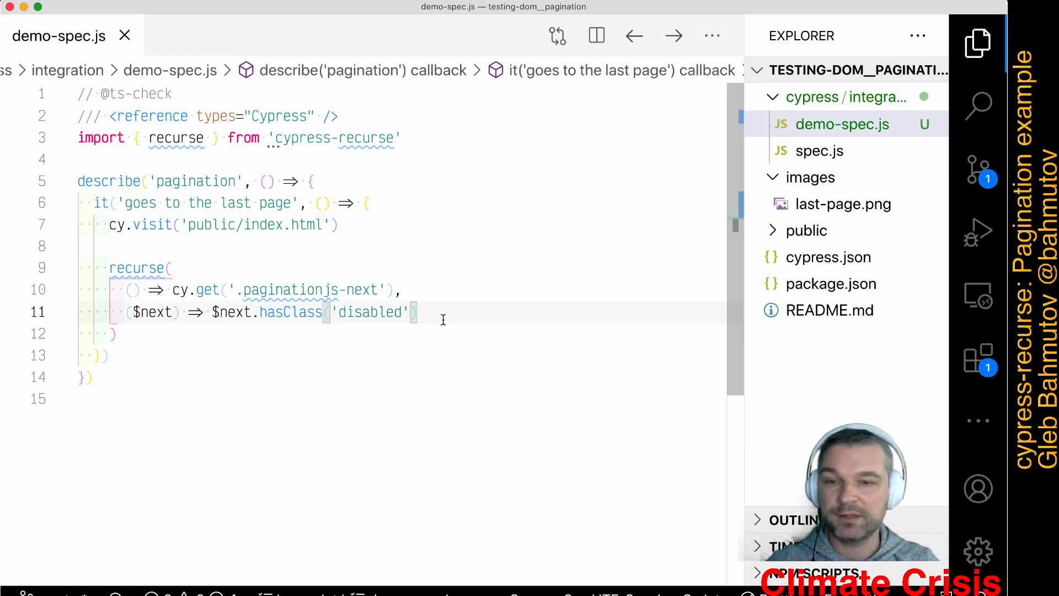
Add a post option to recurse that runs cy.get('.paginationjs-next').click().
{"action": "type", "text": ","}
{"action": "type", "text": "{"}
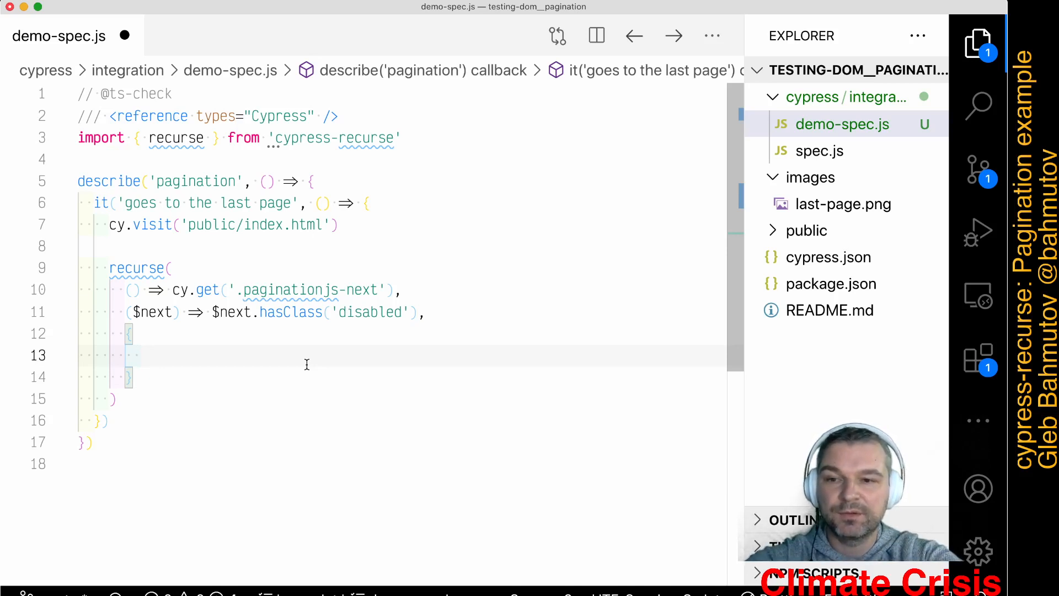
{"action": "type", "text": "post() {"}
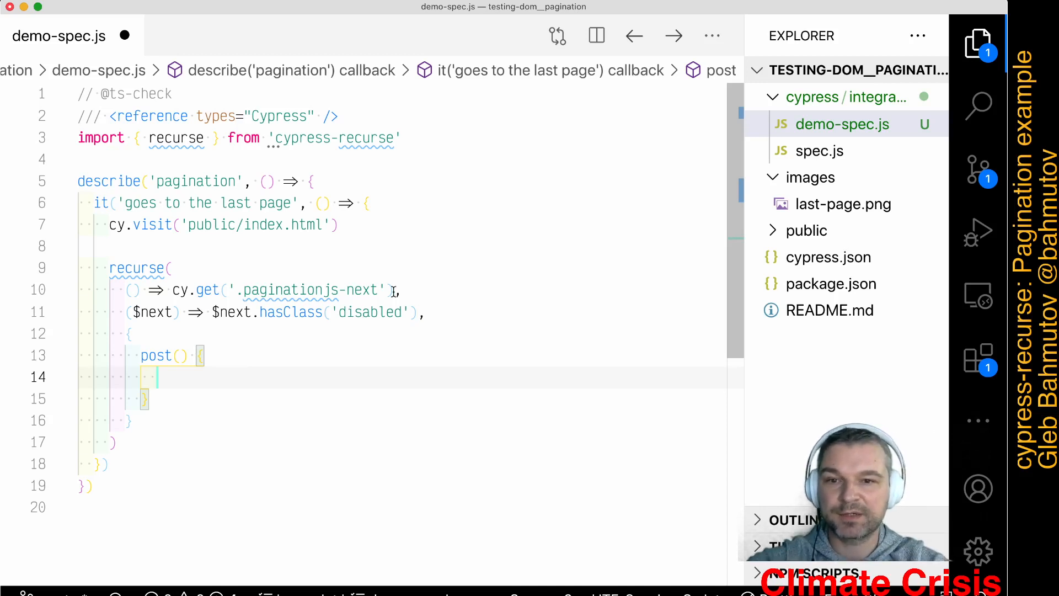
{"action": "type", "text": "cy.get('.paginationjs-next')"}
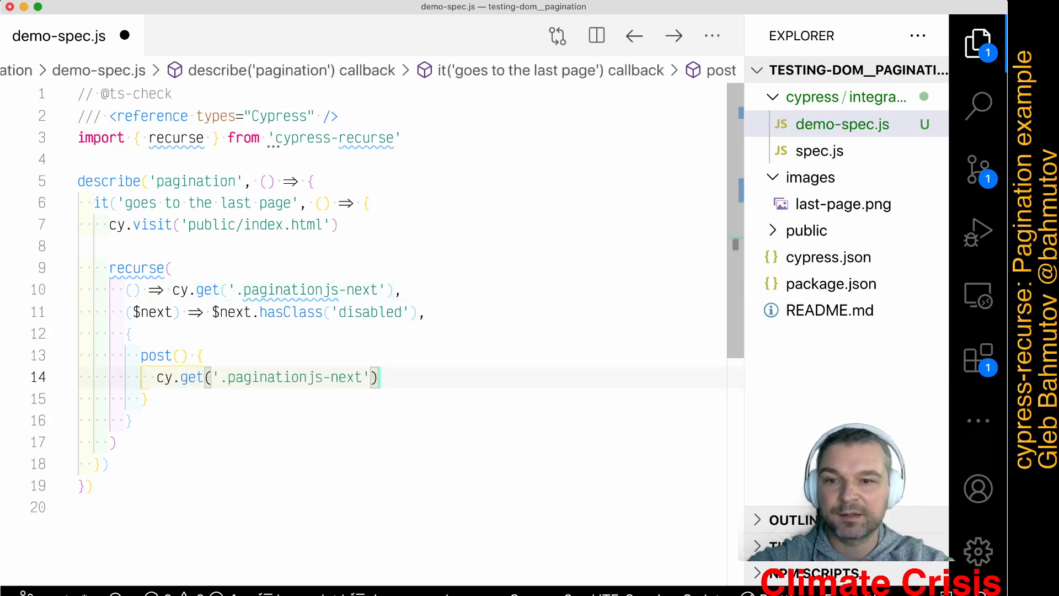
{"action": "type", "text": ".clic"}
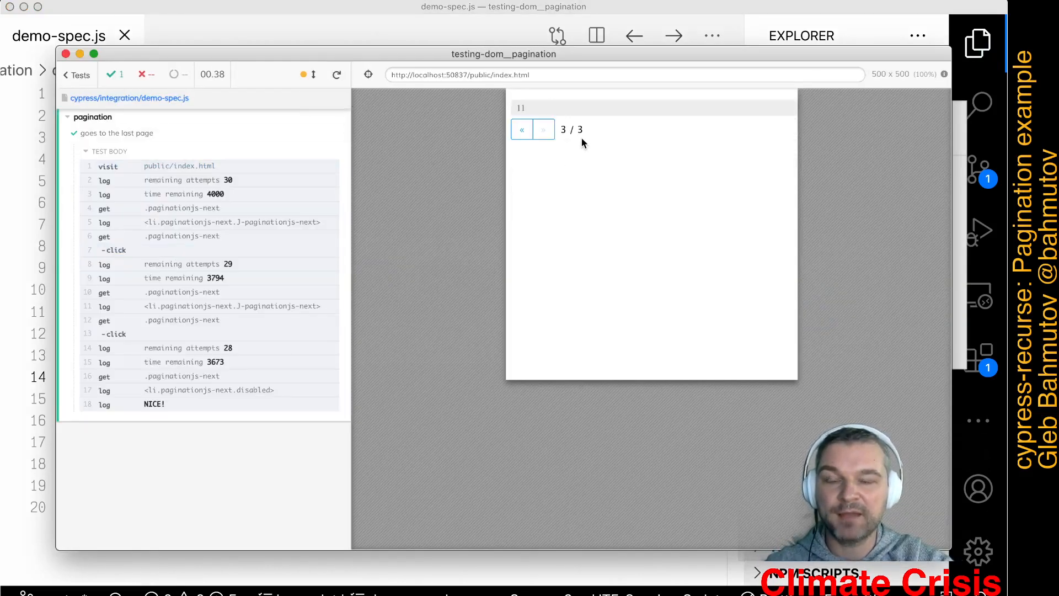
{"action": "mouse_move", "coordinate": [566, 153]}
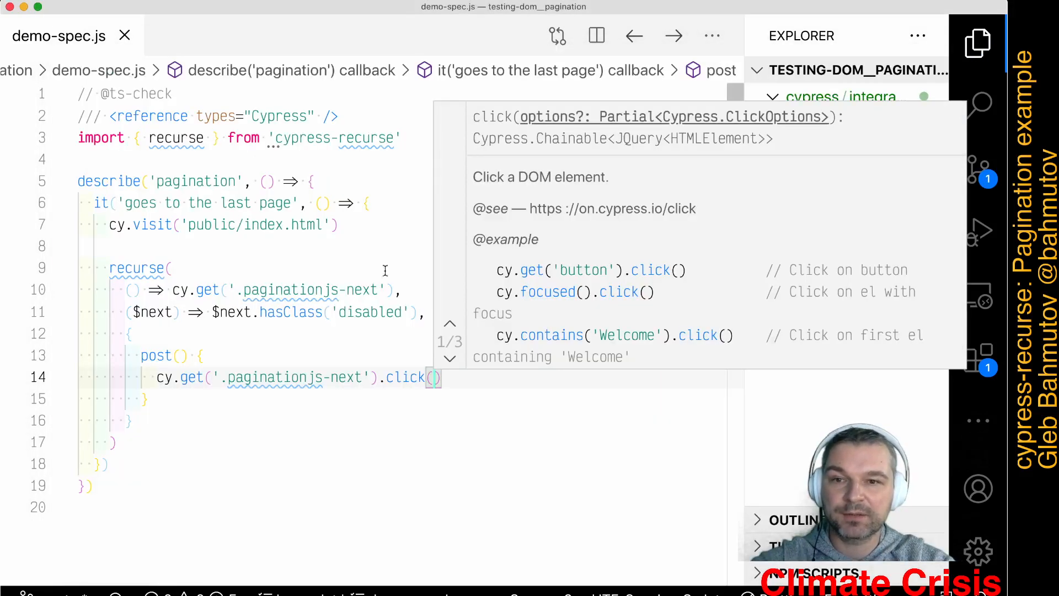
Dismiss the click documentation popup and select part of the next-page selector text.
{"action": "left_click", "coordinate": [316, 289]}
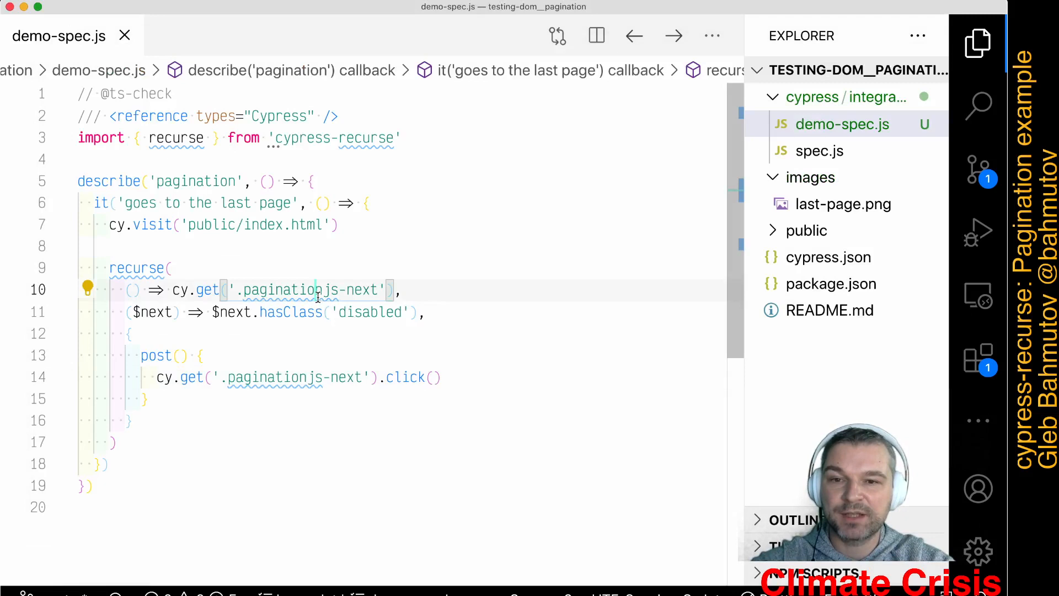
{"action": "double_click", "coordinate": [371, 312]}
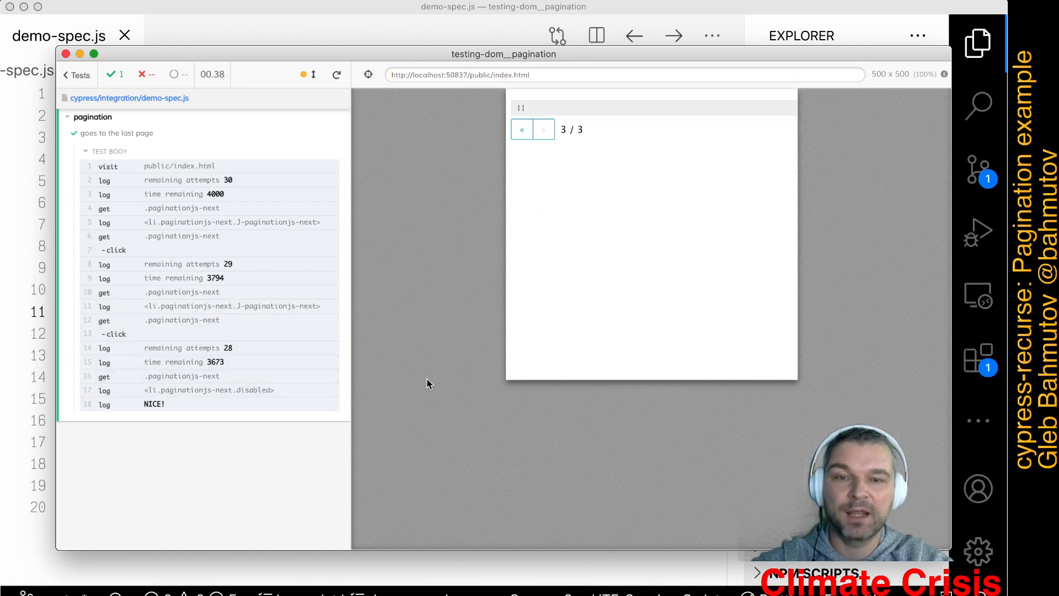
Back in VS Code, add delay: 10 in the recurse options above the click.
{"action": "key", "text": "cmd+tab"}
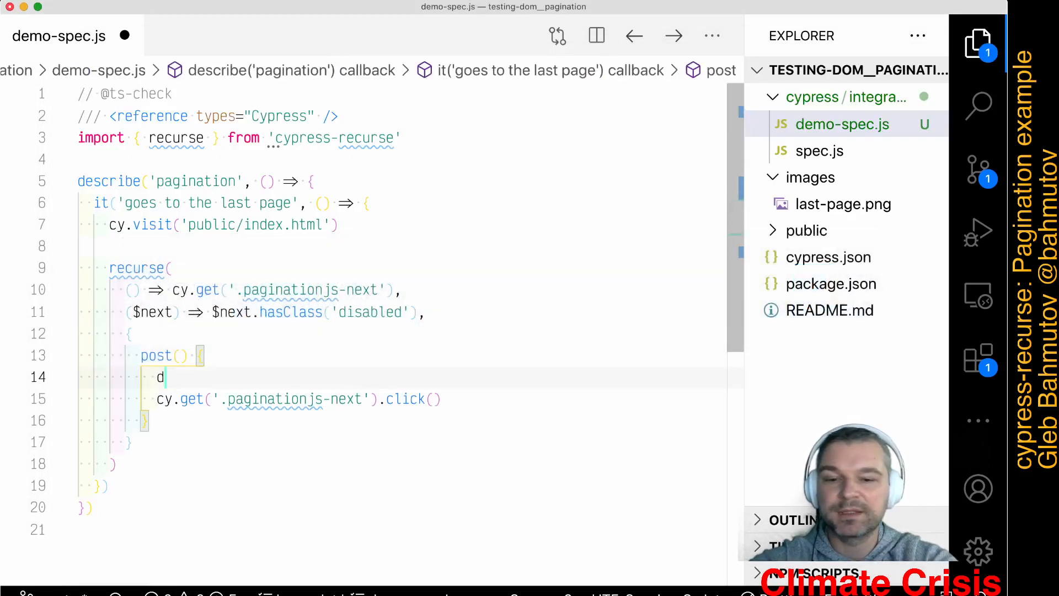
{"action": "type", "text": "elay: 10"}
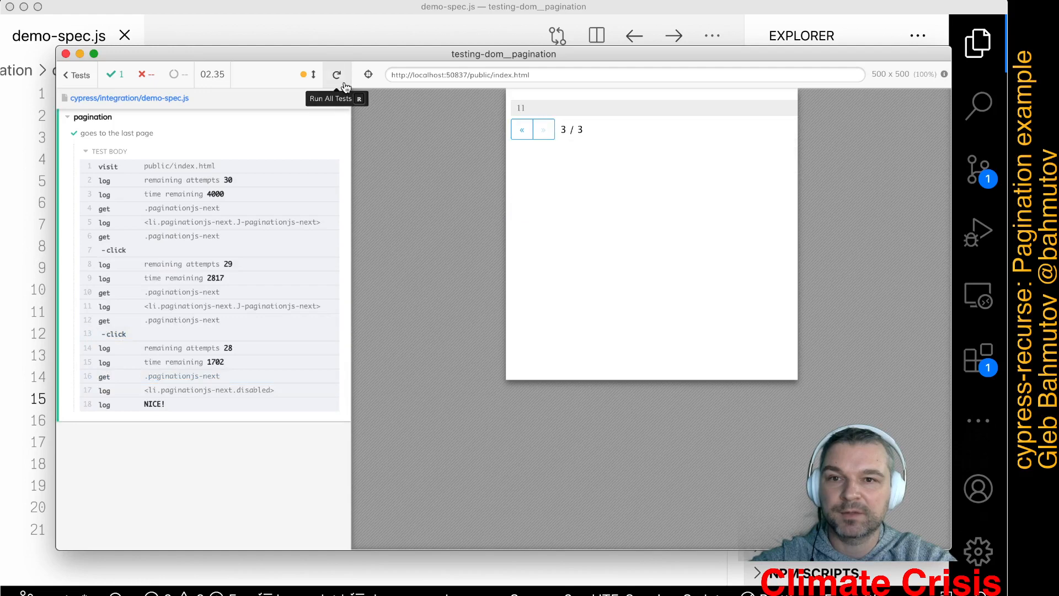
Rerun the spec from the Cypress toolbar and confirm it passes at page 3 / 3.
{"action": "left_click", "coordinate": [336, 74]}
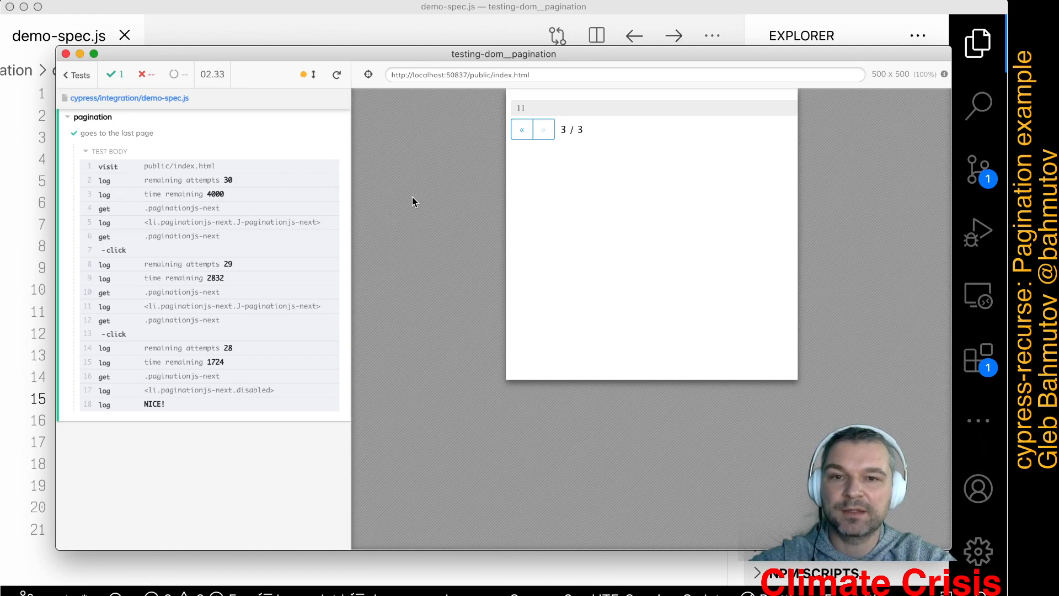
{"action": "mouse_move", "coordinate": [560, 184]}
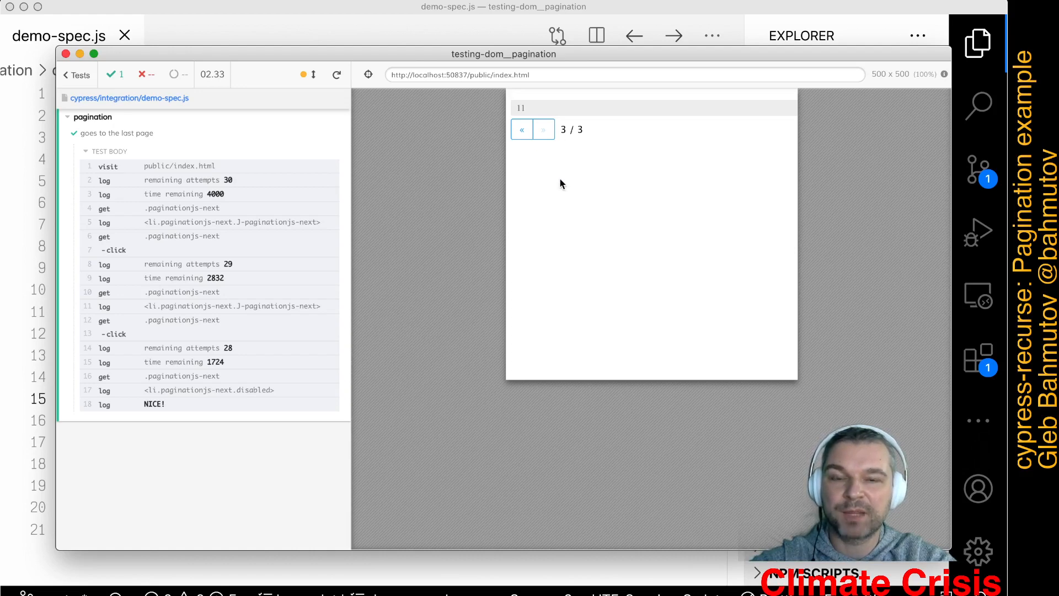